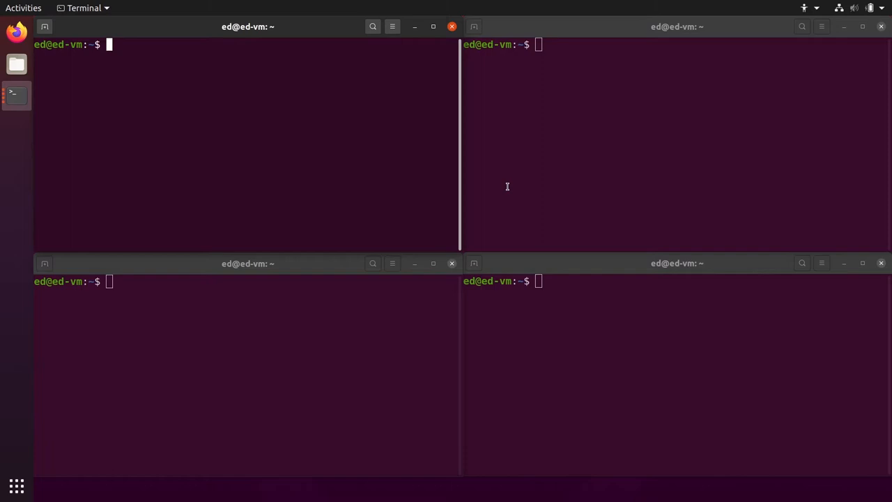
{"action": "mouse_move", "coordinate": [546, 272]}
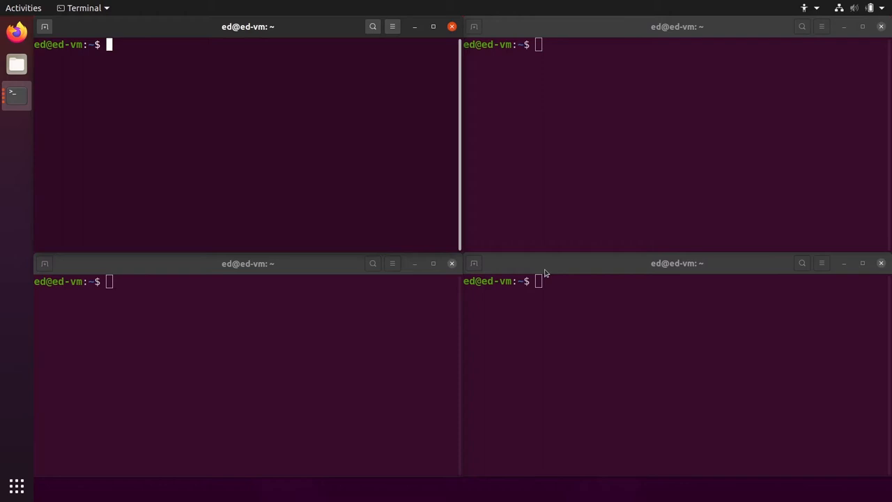
{"action": "mouse_move", "coordinate": [237, 104]}
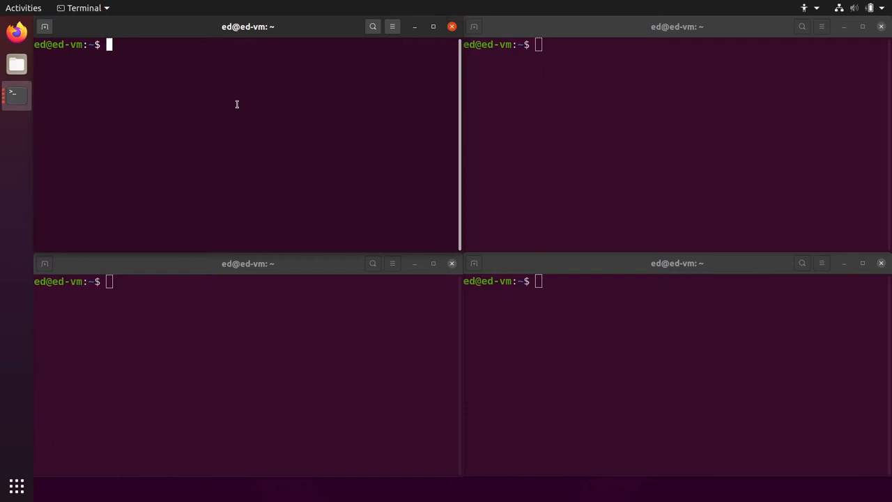
Start the ROS master with roscore in the top-left terminal.
{"action": "type", "text": "roscore"}
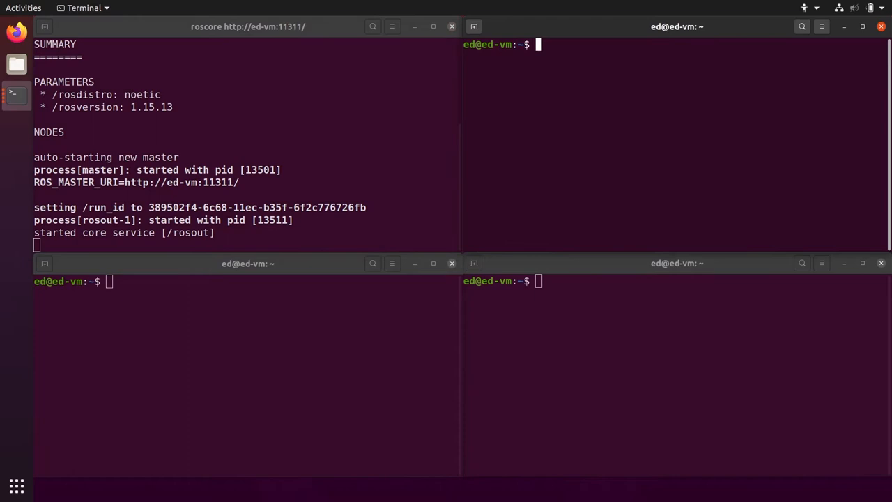
{"action": "type", "text": "gedit ~/.bashrc"}
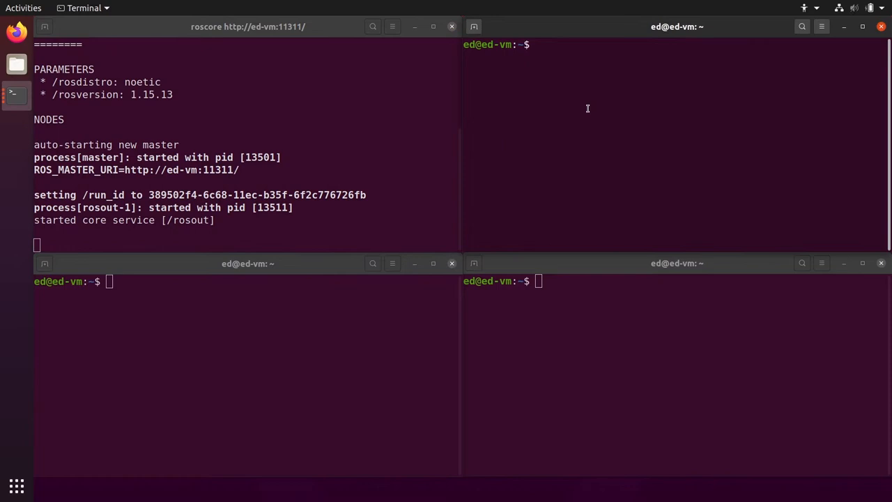
Launch roscore in the top-right terminal and stop the first master with Ctrl+C.
{"action": "type", "text": "roscore"}
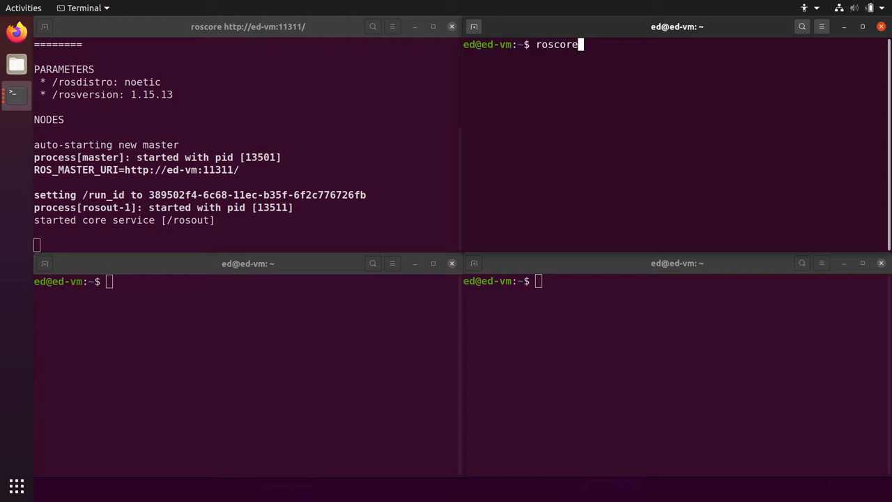
{"action": "key", "text": "Return"}
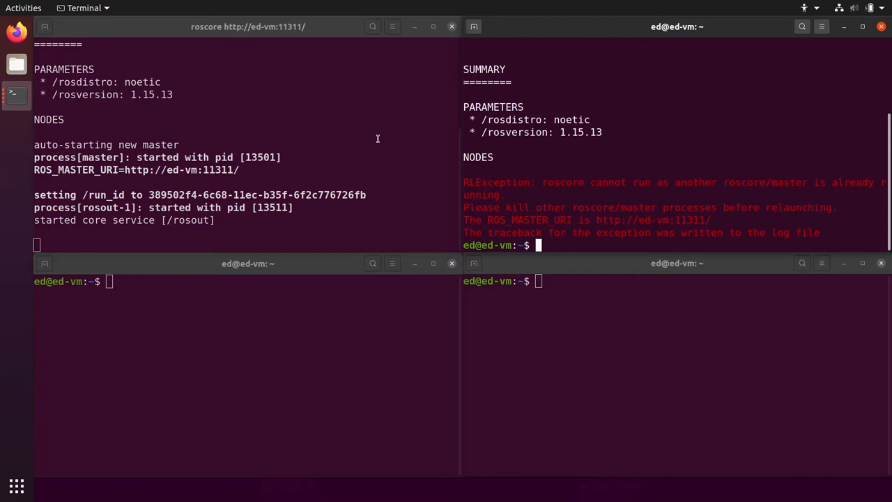
{"action": "key", "text": "ctrl+c"}
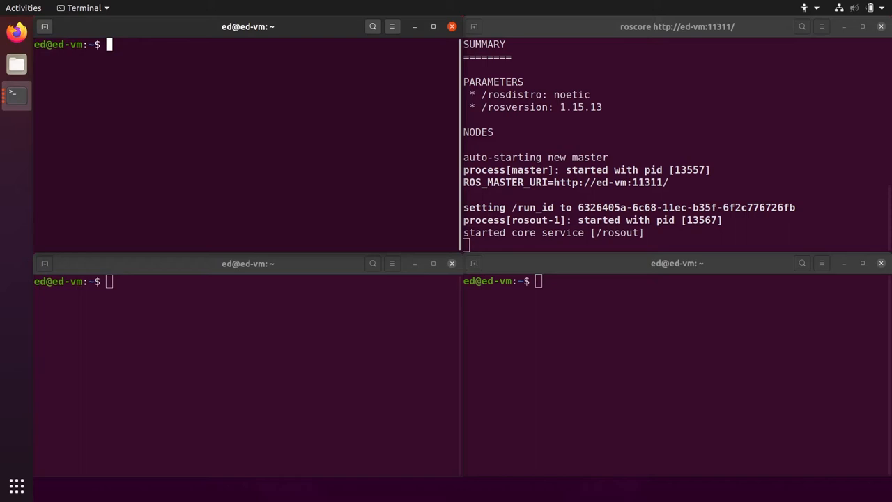
Run 'rosrun rospy_tutorials talker' so it prints hello world messages.
{"action": "type", "text": "rosrun"}
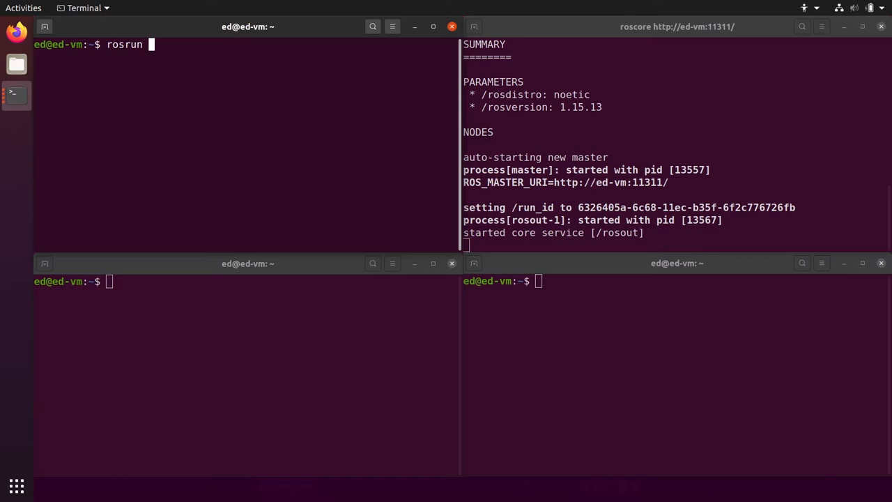
{"action": "type", "text": "rospy_tutorials"}
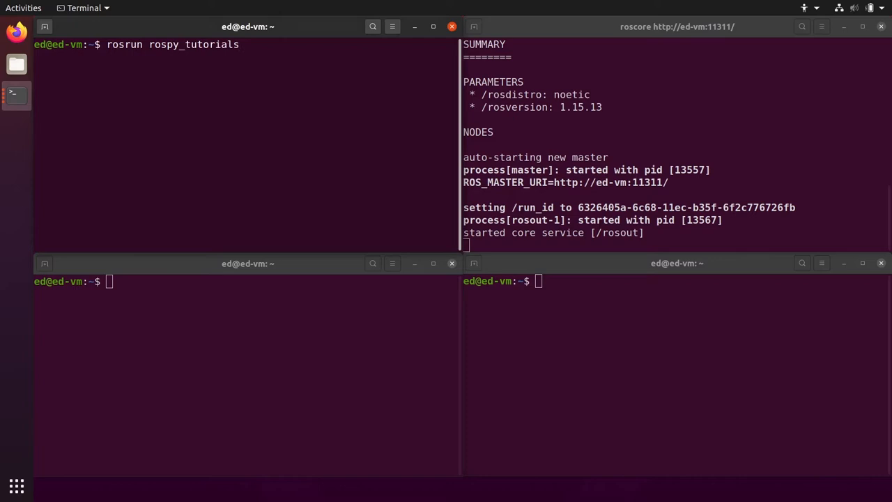
{"action": "type", "text": "talker"}
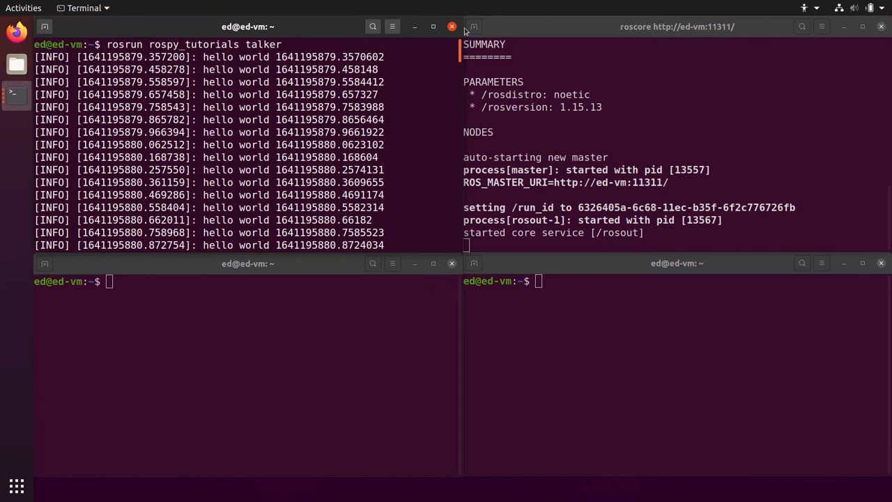
Stop the talker and roscore with Ctrl+C so both can be restarted fresh.
{"action": "key", "text": "ctrl+c"}
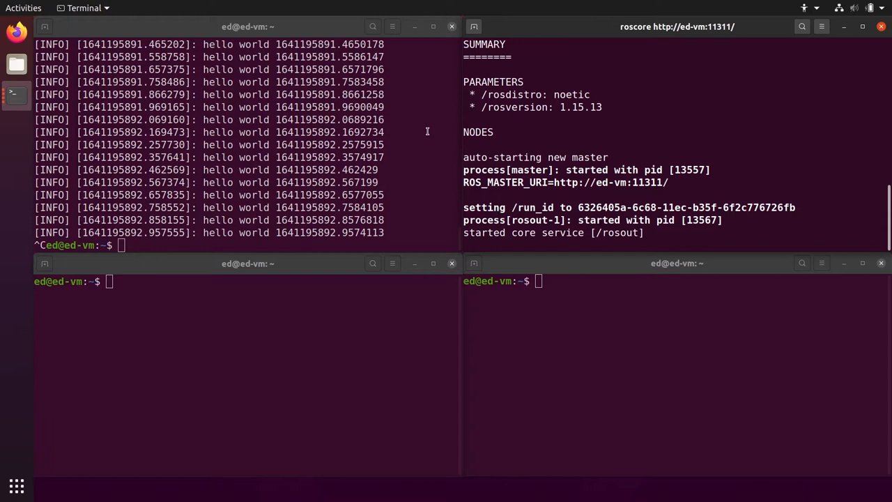
{"action": "key", "text": "ctrl+c"}
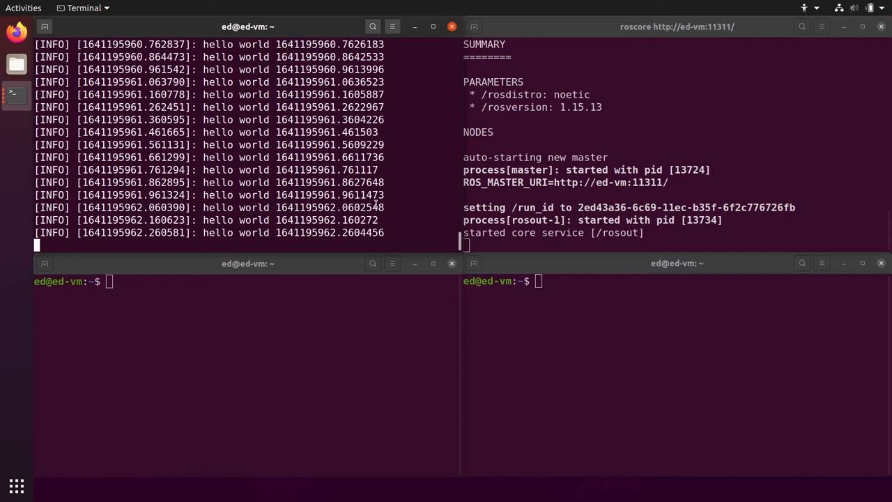
Rerun 'rosrun rospy_tutorials talker' and start rqt_graph in another terminal.
{"action": "type", "text": "rosrun rospy_tutorials talker"}
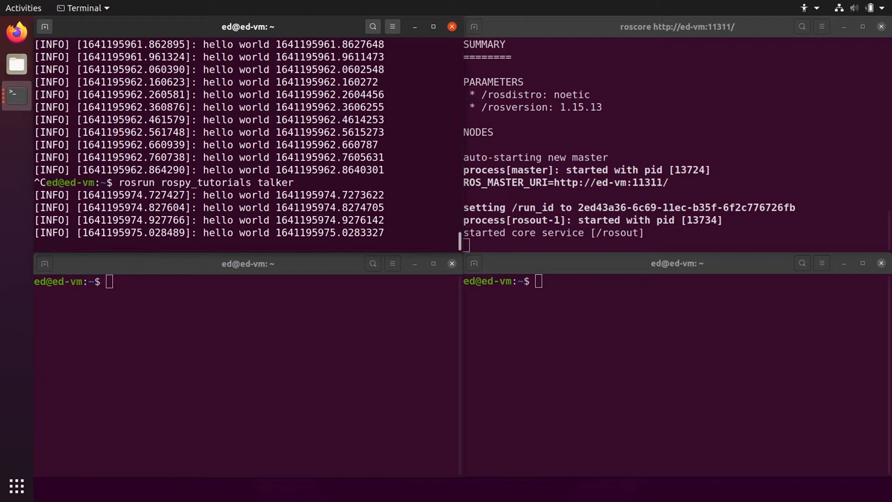
{"action": "type", "text": "rqt_graph"}
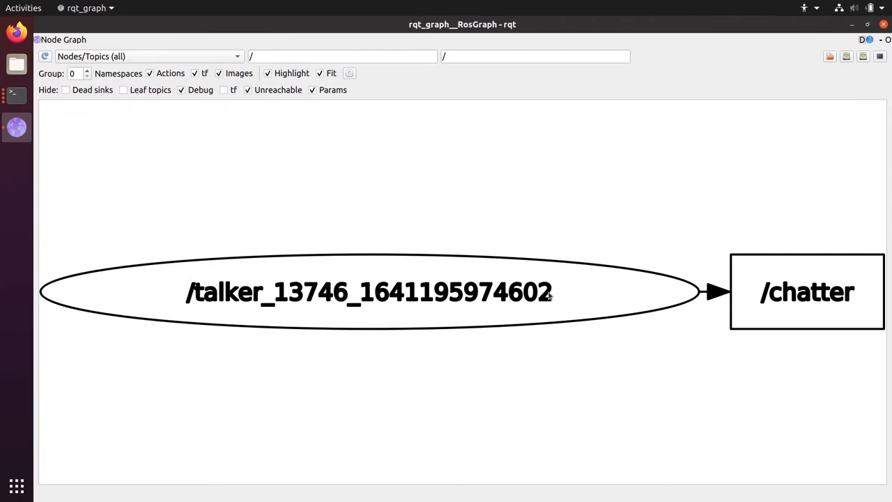
{"action": "mouse_move", "coordinate": [397, 169]}
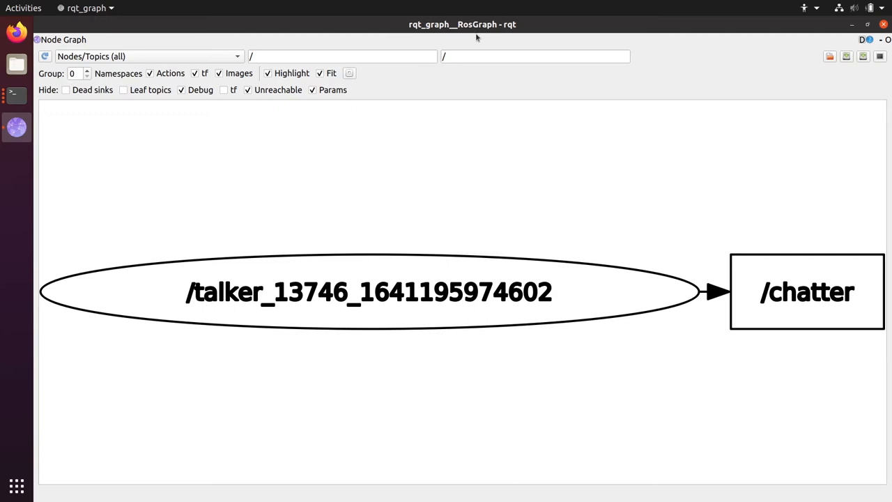
{"action": "mouse_move", "coordinate": [446, 136]}
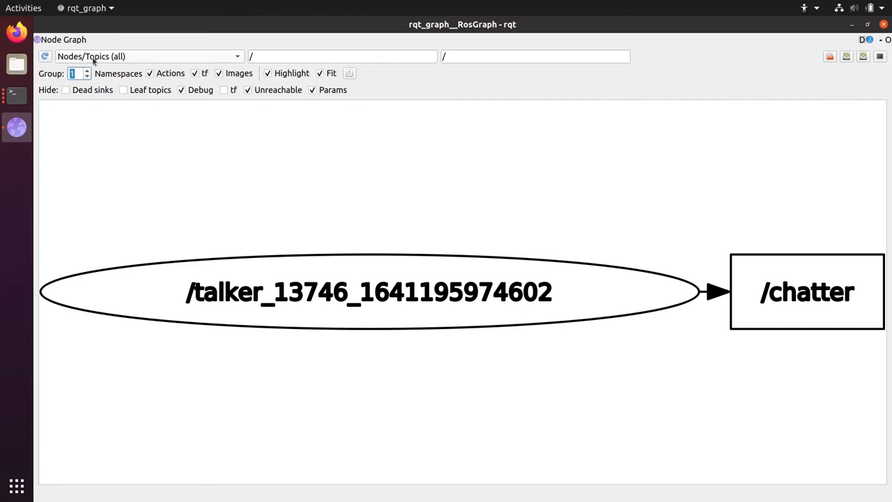
Open the graph-type dropdown in rqt_graph to choose what the graph displays.
{"action": "left_click", "coordinate": [146, 56]}
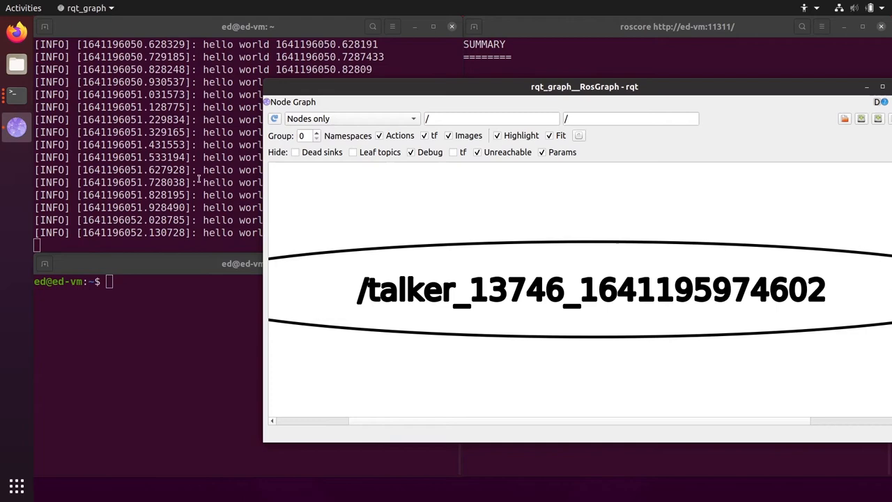
Select Nodes only so the graph shows just the talker node.
{"action": "left_click", "coordinate": [274, 117]}
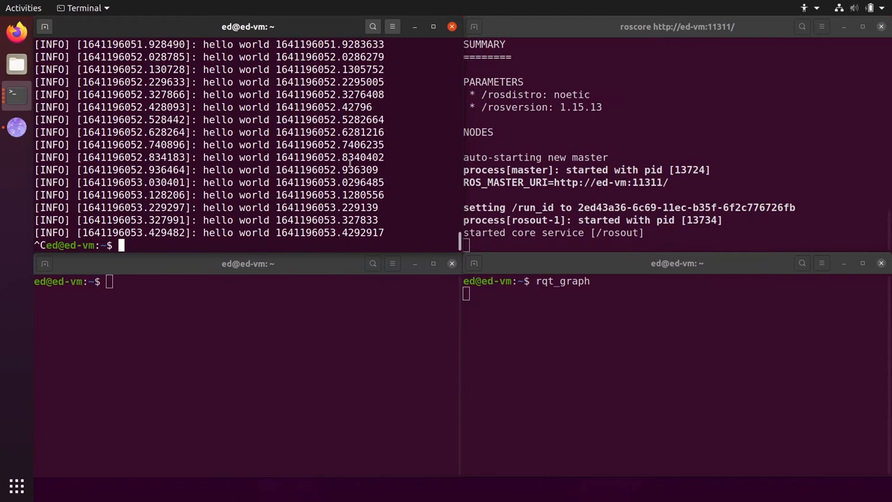
Enter 'rosrun rospy_tutorials listener' in the lower-left terminal.
{"action": "type", "text": "rosrun"}
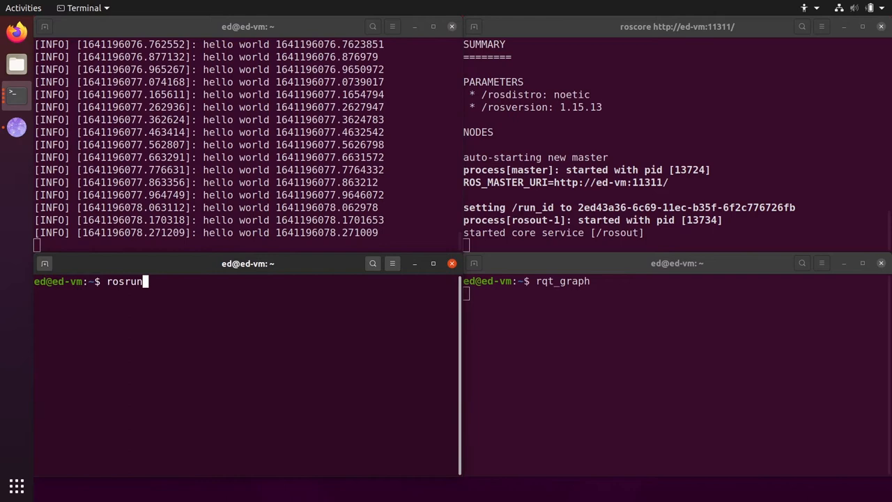
{"action": "type", "text": "rospy_tutorials listener"}
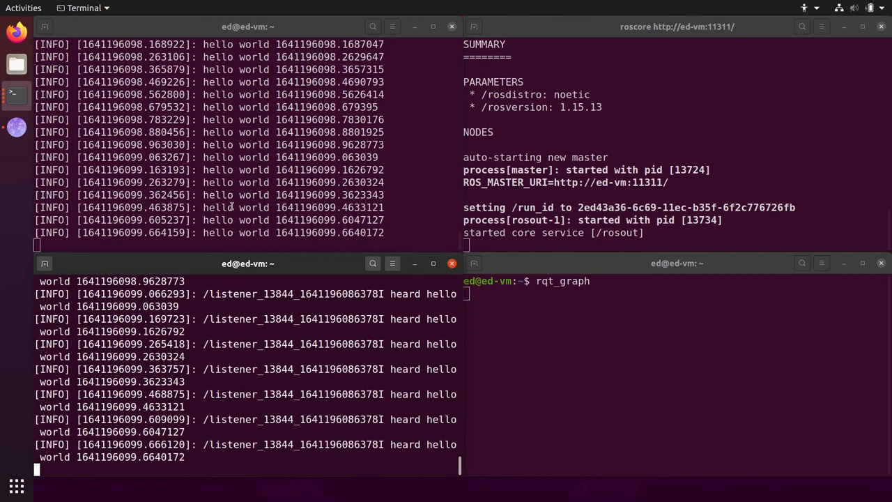
Interrupt with Ctrl+C while the listener prints 'I heard hello world' messages.
{"action": "key", "text": "ctrl+c"}
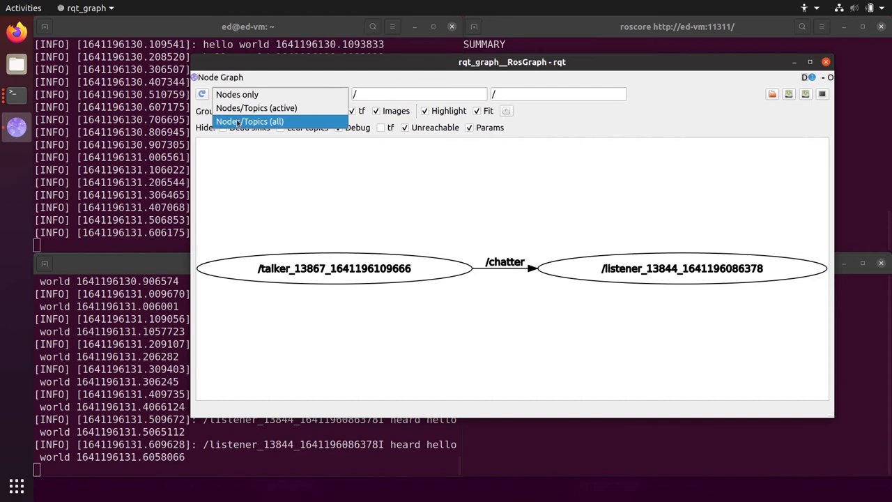
Switch the graph to Nodes/Topics (all) so /chatter appears between talker and listener.
{"action": "left_click", "coordinate": [250, 121]}
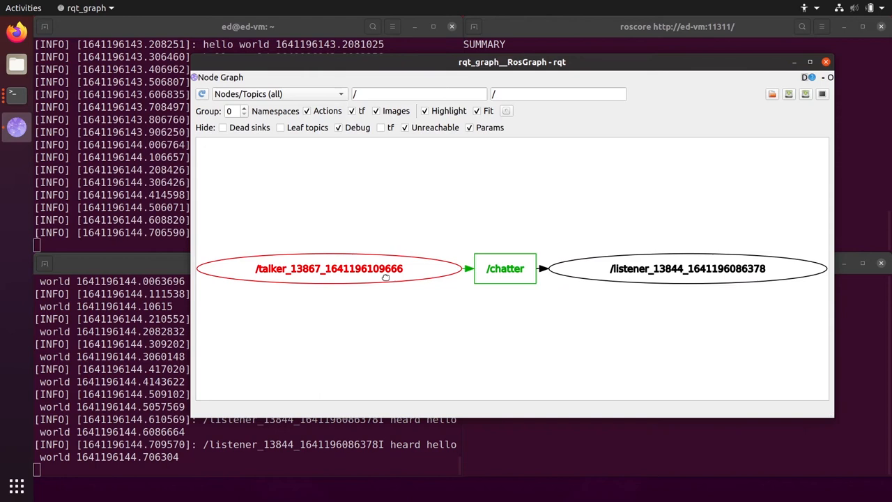
{"action": "left_click", "coordinate": [504, 268]}
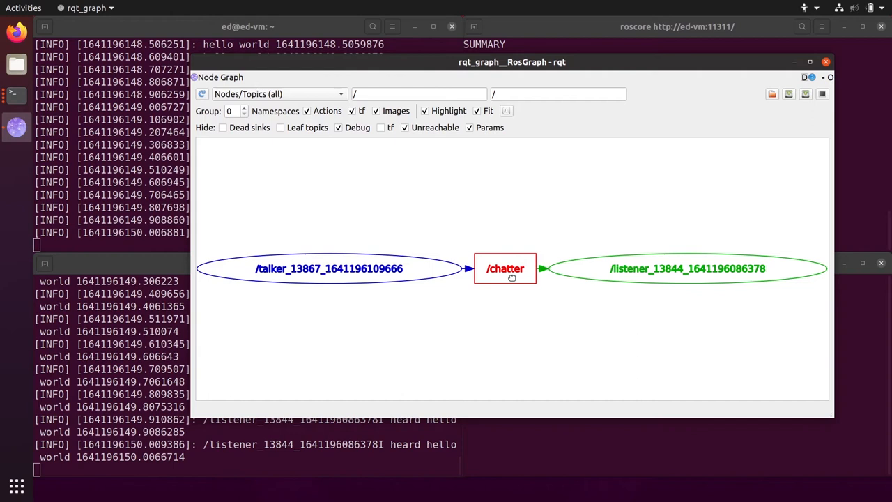
{"action": "mouse_move", "coordinate": [563, 223]}
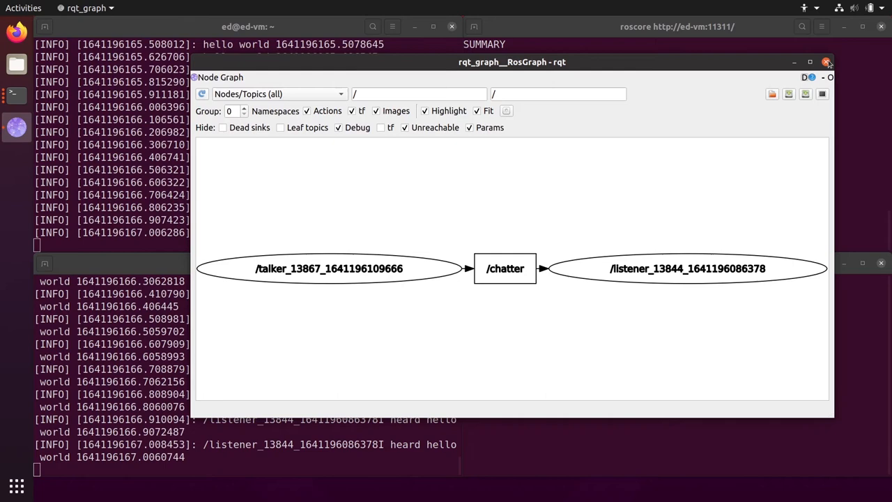
Stop the nodes, clear the output, and run 'rosrun turtlesim turtlesim_node', positioning the turtle window aside.
{"action": "left_click", "coordinate": [828, 61]}
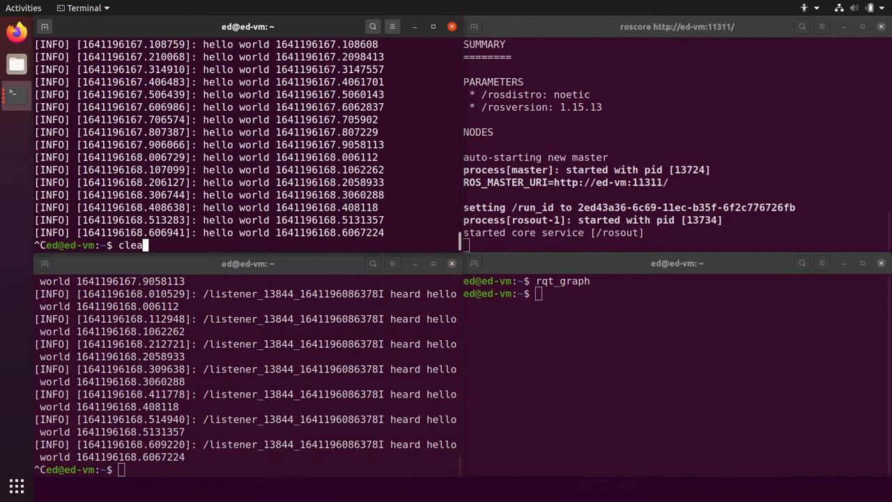
{"action": "key", "text": "Return"}
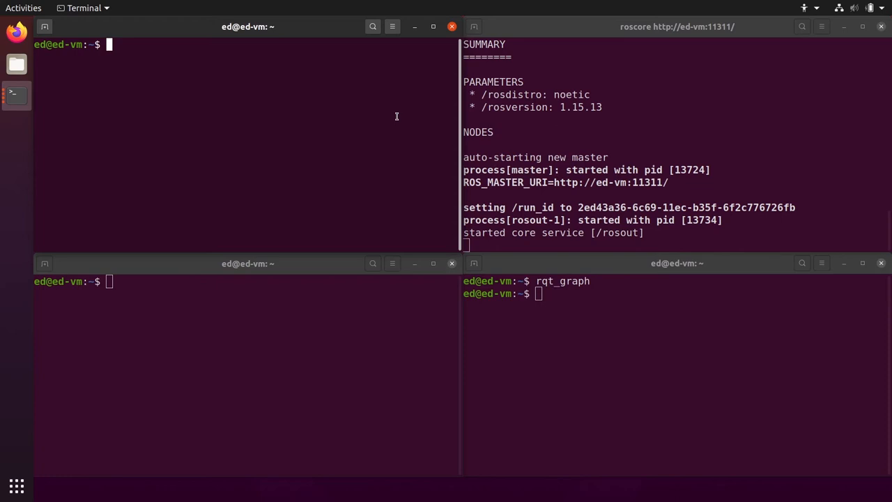
{"action": "type", "text": "rosrun turtlesim turtl"}
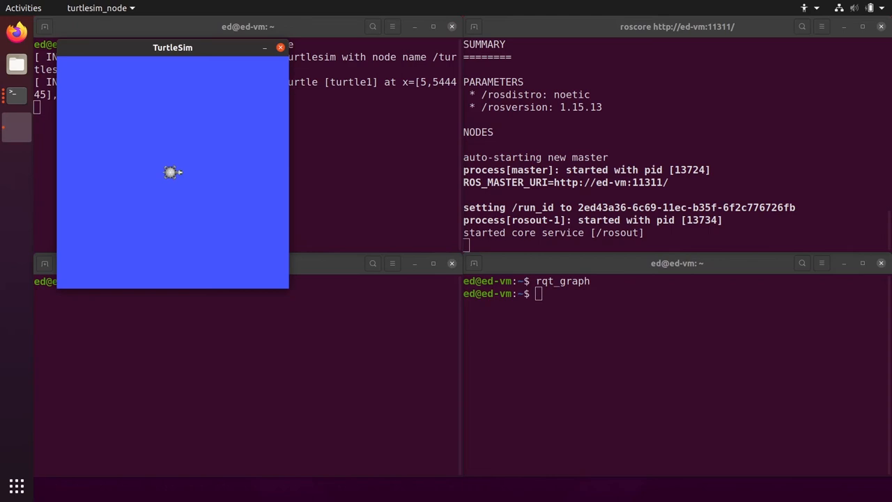
{"action": "left_click_drag", "start_coordinate": [172, 47], "coordinate": [290, 98]}
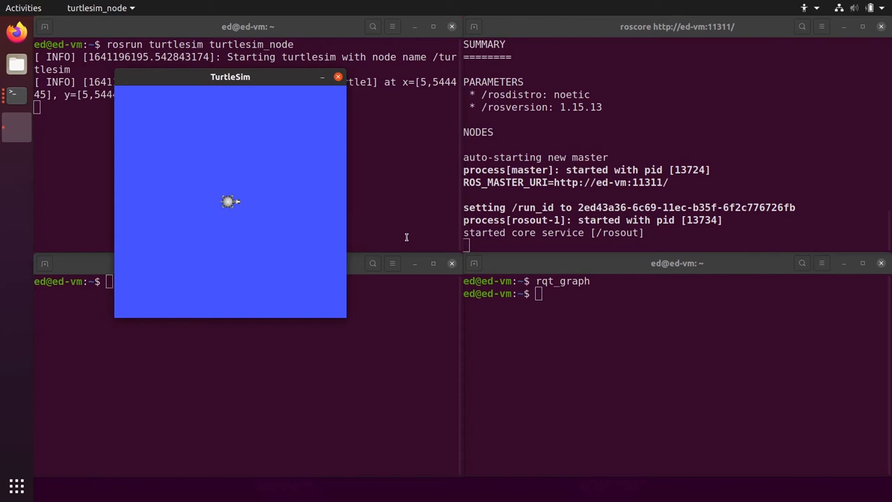
{"action": "left_click_drag", "start_coordinate": [230, 77], "coordinate": [245, 76]}
{"action": "type", "text": "rosrun turtlesim"}
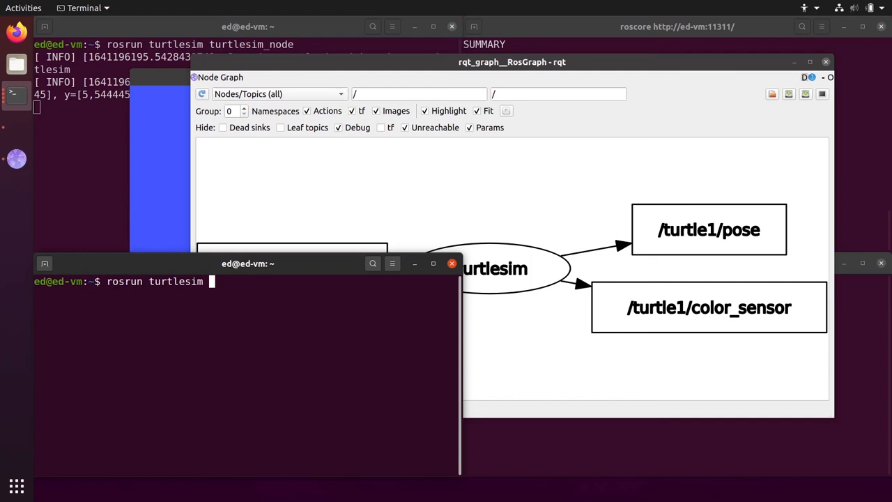
Run turtle_teleop_key via tab-completion and steer the turtle with arrow keys to trace a zigzag path.
{"action": "key", "text": "Tab"}
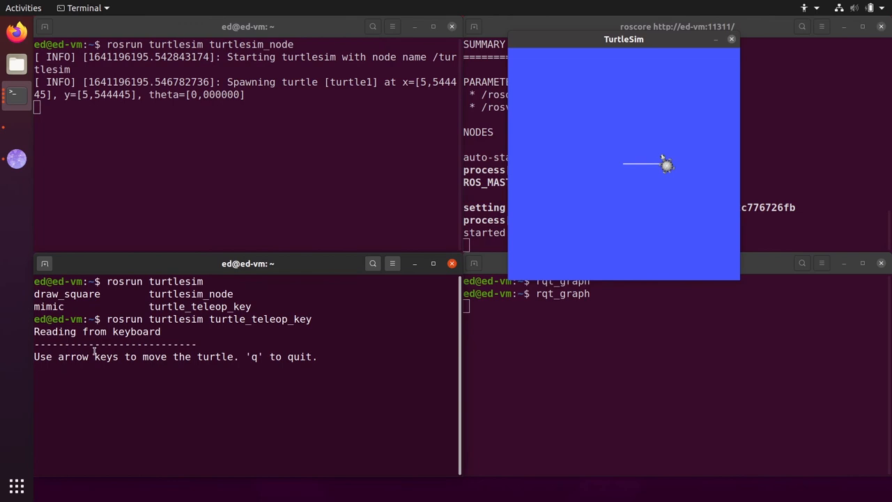
{"action": "key", "text": "Up"}
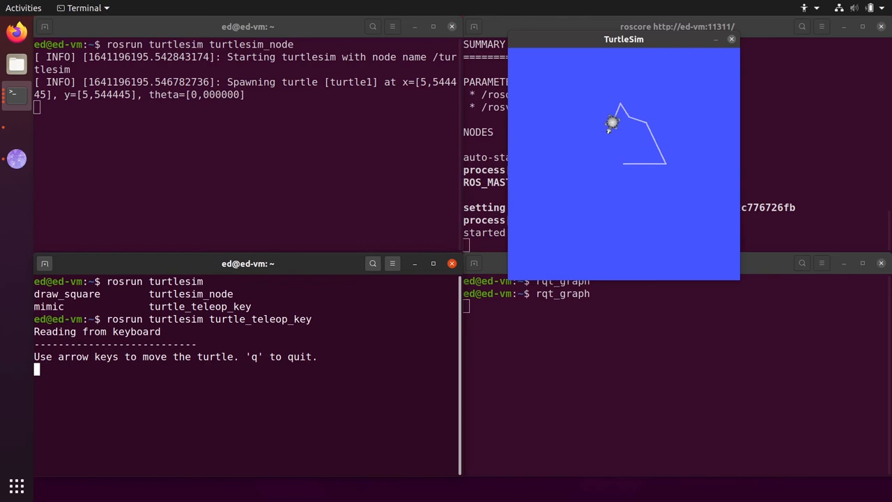
{"action": "key", "text": "Down"}
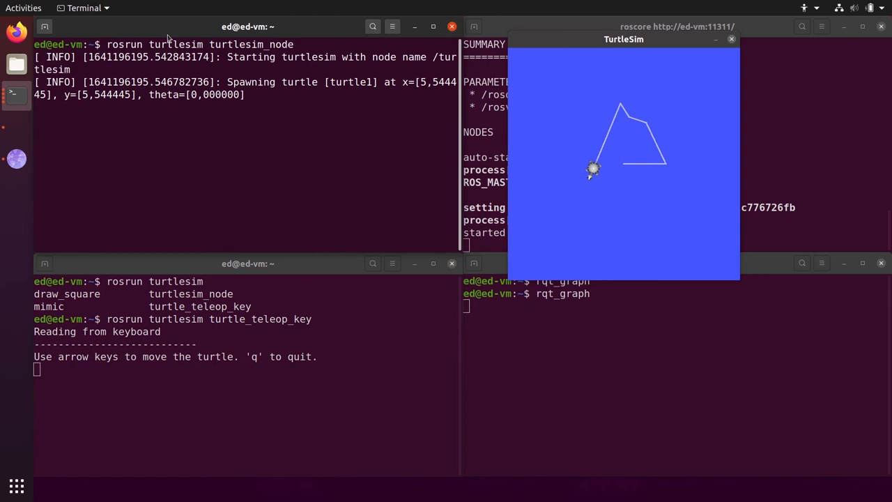
{"action": "left_click_drag", "start_coordinate": [624, 39], "coordinate": [569, 55]}
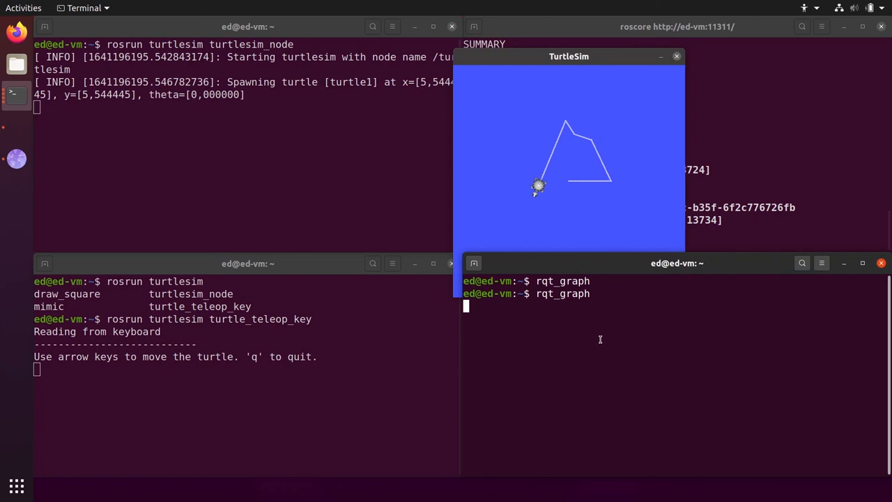
{"action": "mouse_move", "coordinate": [443, 318]}
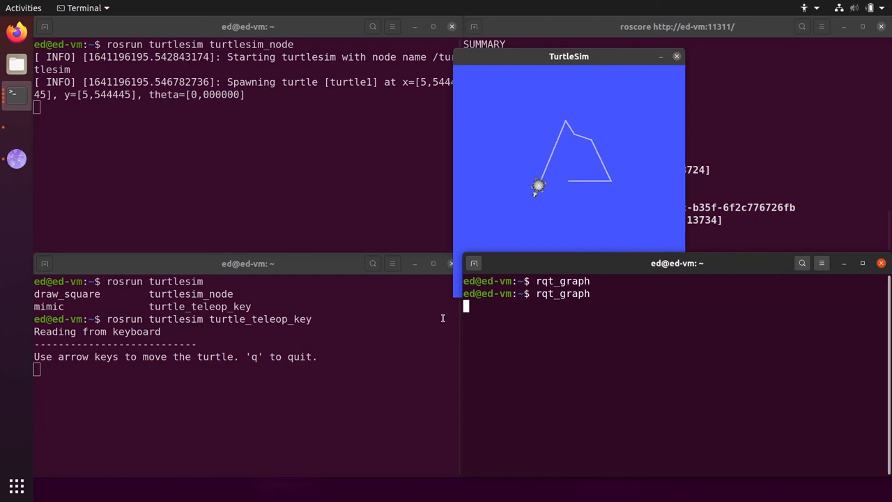
{"action": "mouse_move", "coordinate": [390, 154]}
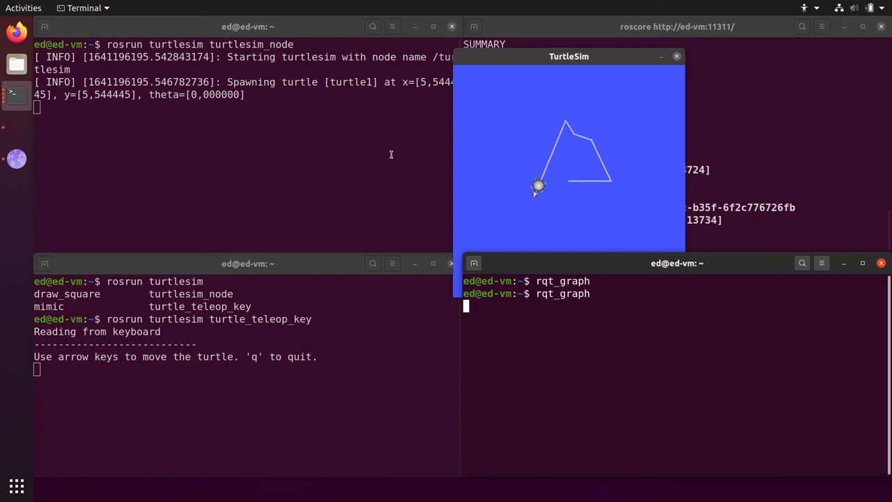